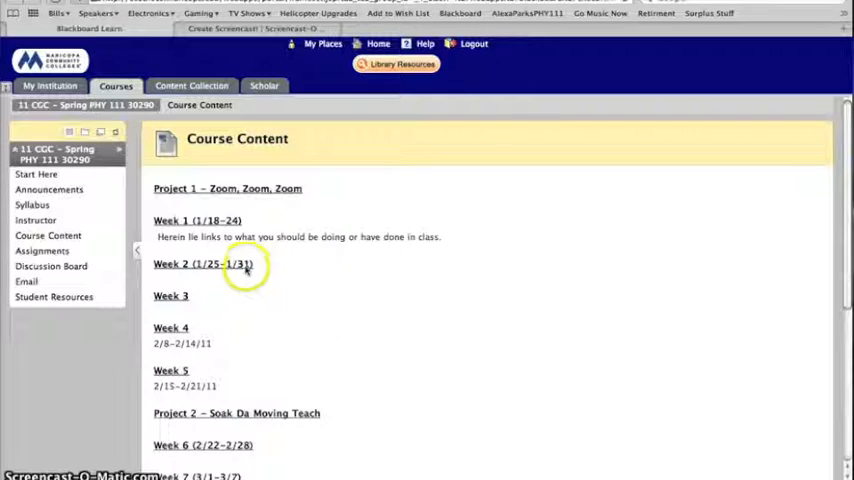
{"action": "mouse_move", "coordinate": [238, 283]}
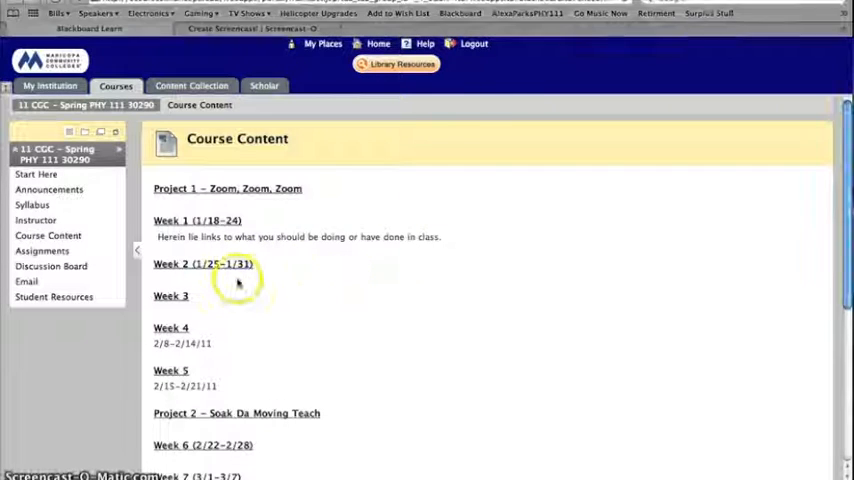
Step: Open the Week 2 (1/25-1/31) page and play the 1/25/11 Class Pencast
{"action": "left_click", "coordinate": [202, 264]}
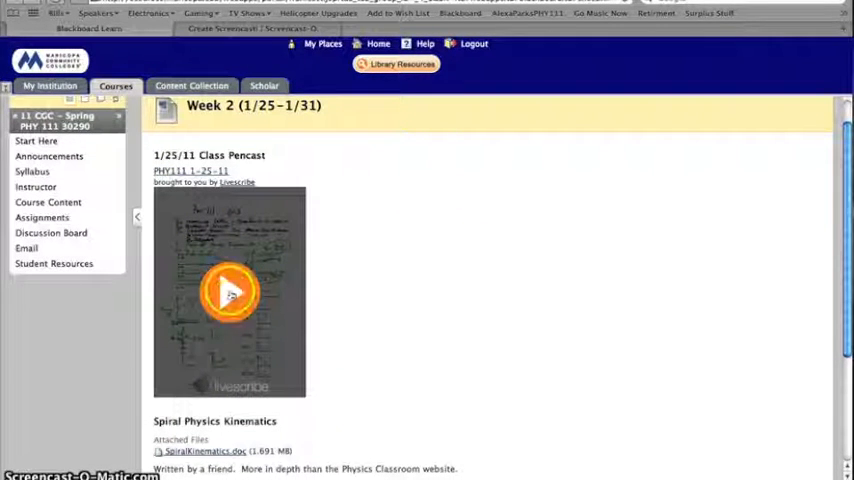
{"action": "left_click", "coordinate": [230, 291]}
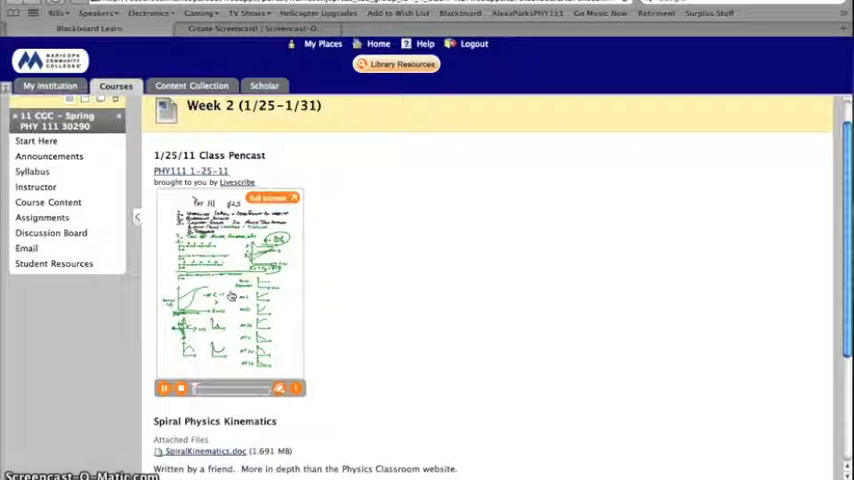